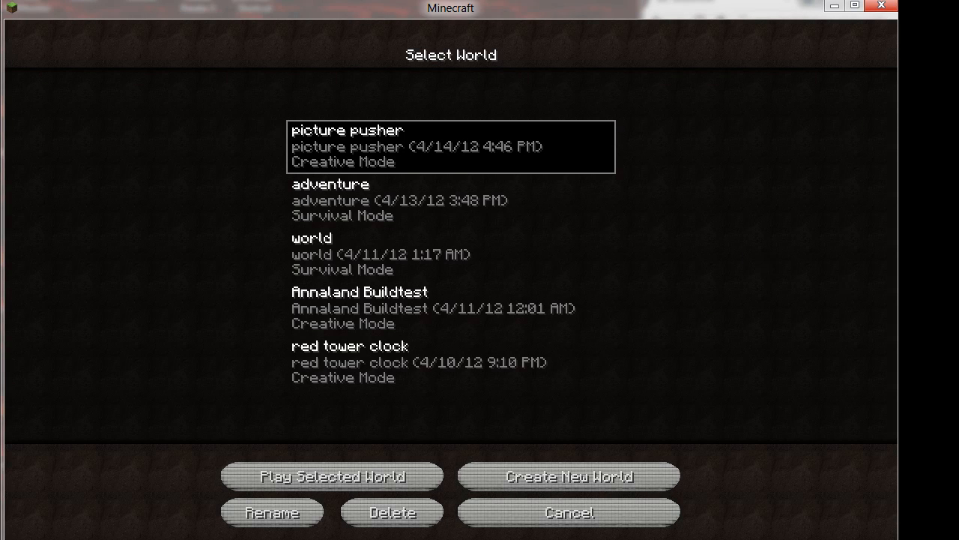
Load the saved world 'world' and enter the picture-pusher puzzle area
left_click(450, 253)
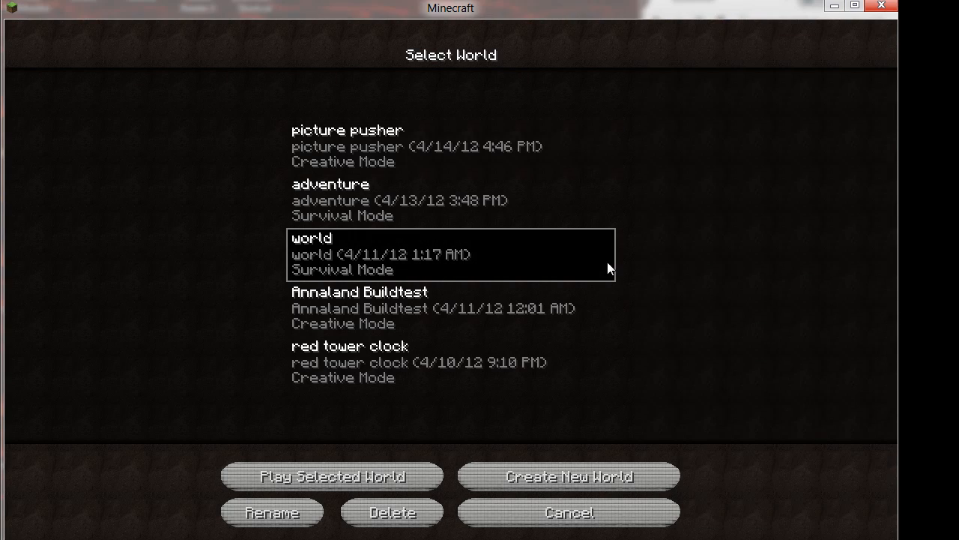
mouse_move(787, 309)
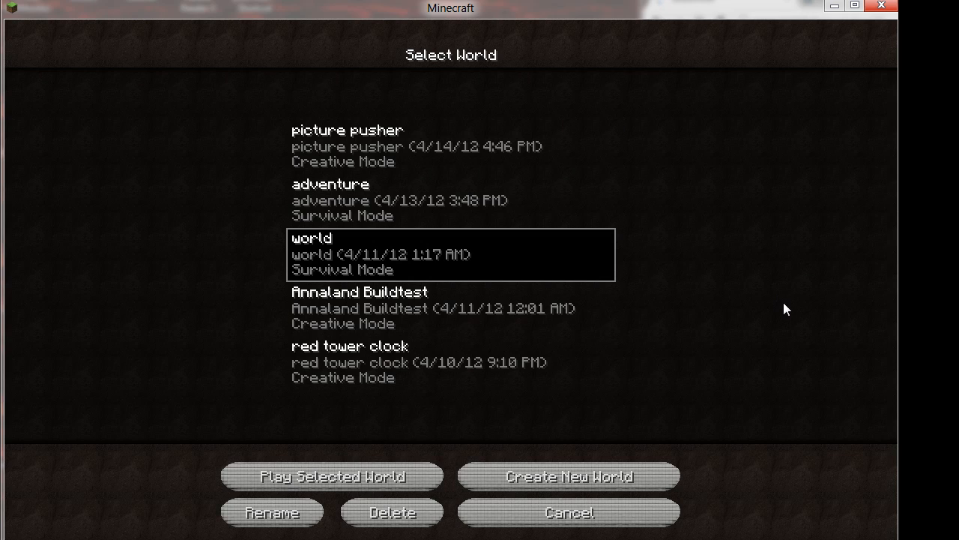
mouse_move(767, 318)
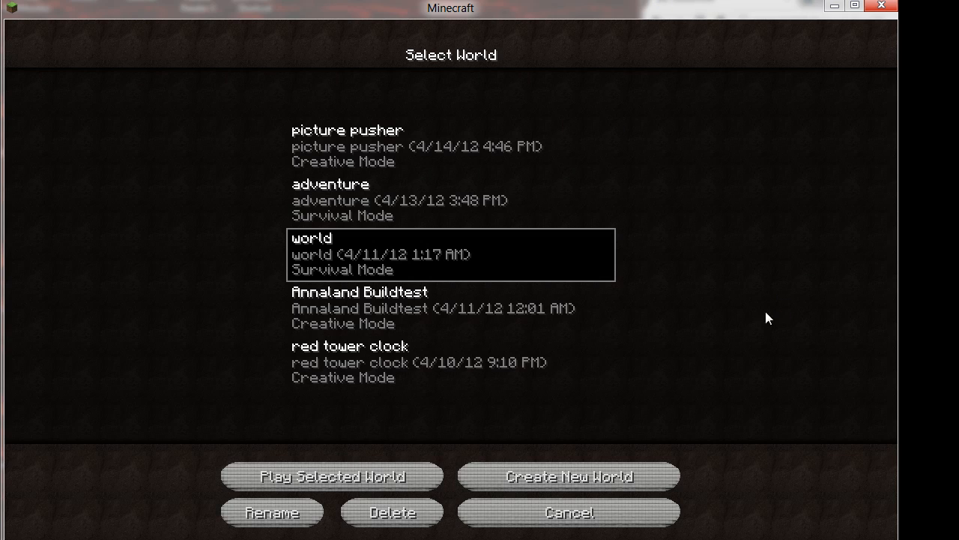
left_click(346, 147)
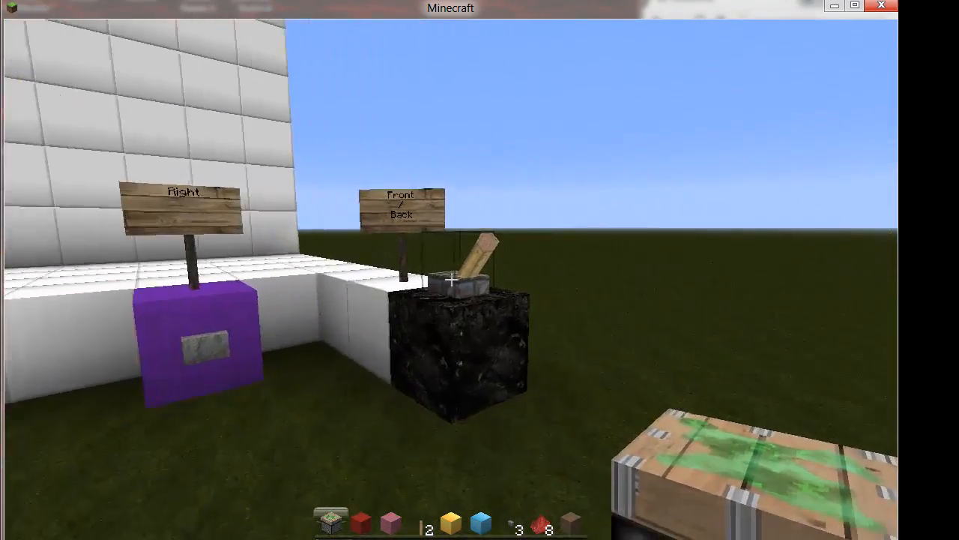
mouse_move(450, 270)
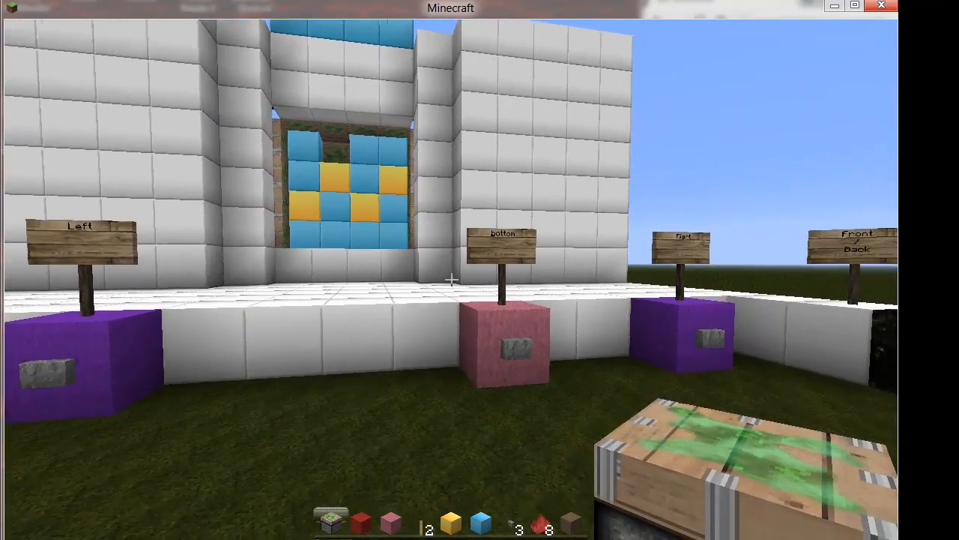
mouse_move(450, 282)
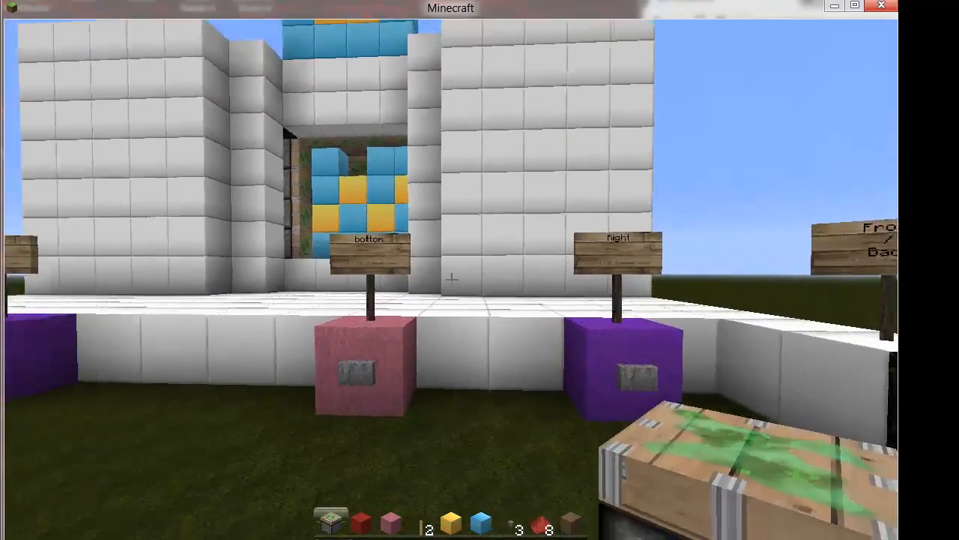
mouse_move(450, 277)
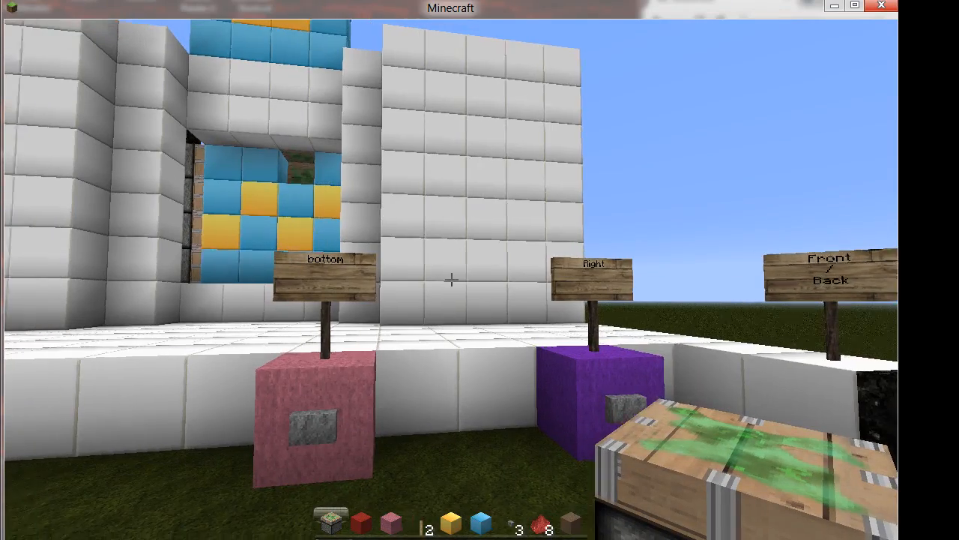
mouse_move(450, 282)
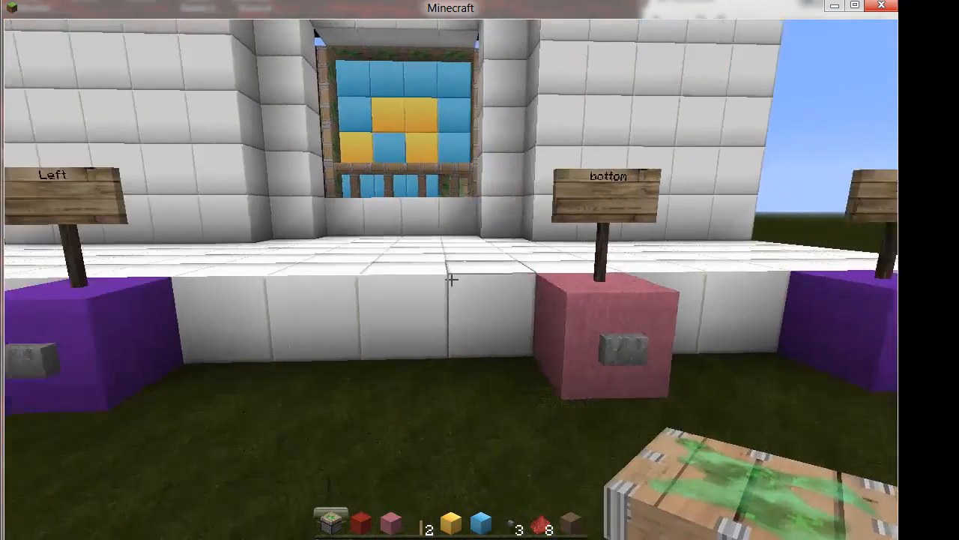
mouse_move(450, 281)
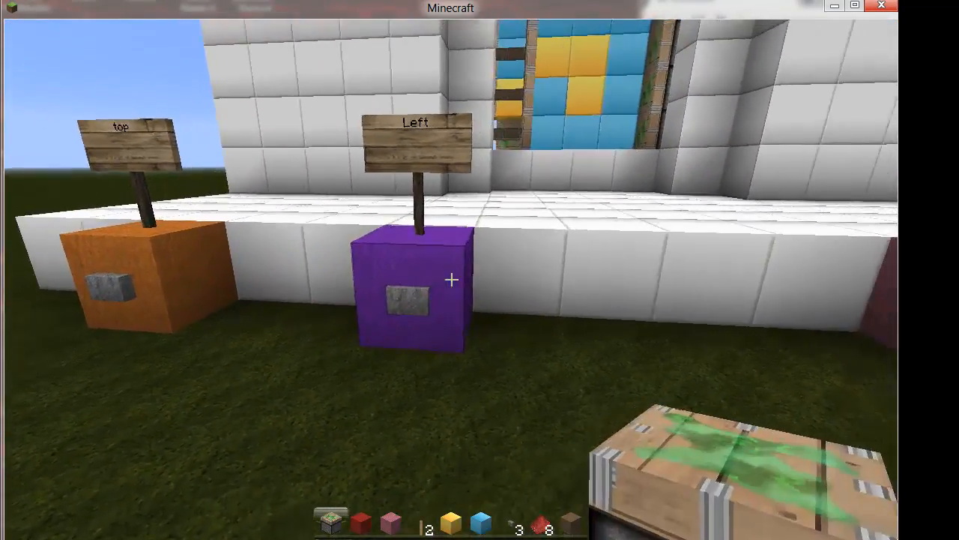